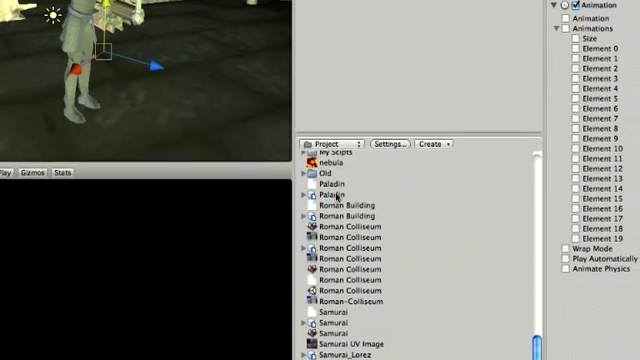
- Load Uppercut.001, then Special_Uppercut, into Blender's Action Editor to view its keyframes
{"action": "left_click", "coordinate": [334, 181]}
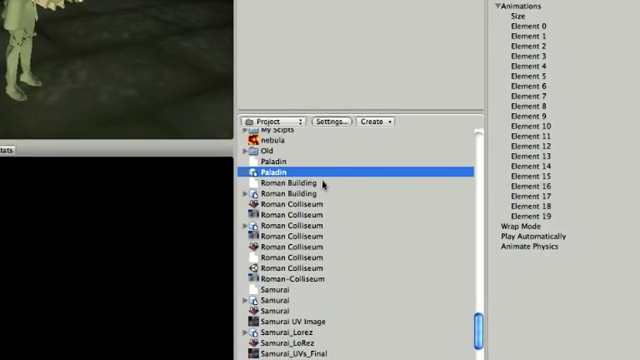
{"action": "left_click", "coordinate": [290, 176]}
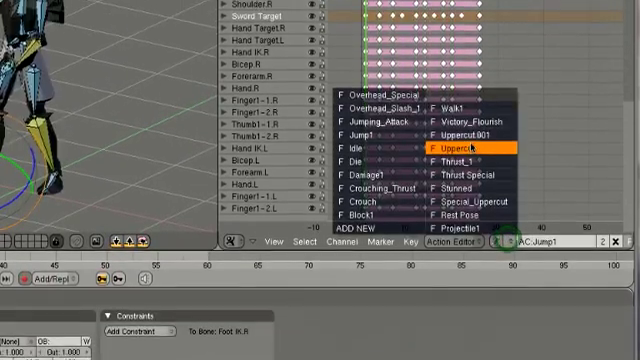
{"action": "left_click", "coordinate": [463, 138]}
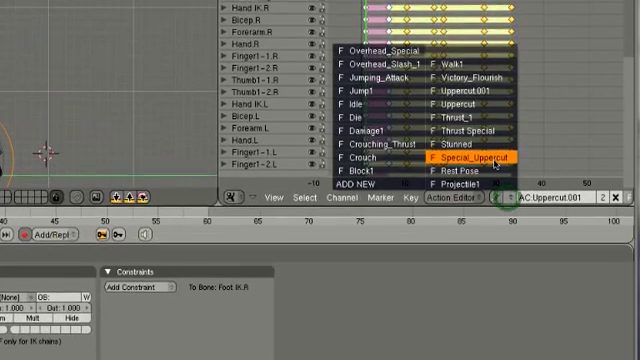
{"action": "left_click", "coordinate": [466, 158]}
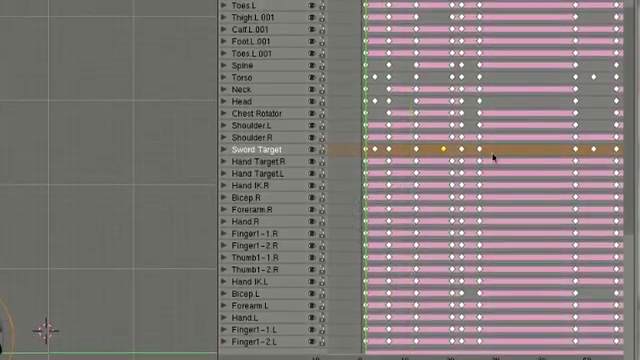
{"action": "scroll", "scroll_direction": "down", "scroll_amount": 3}
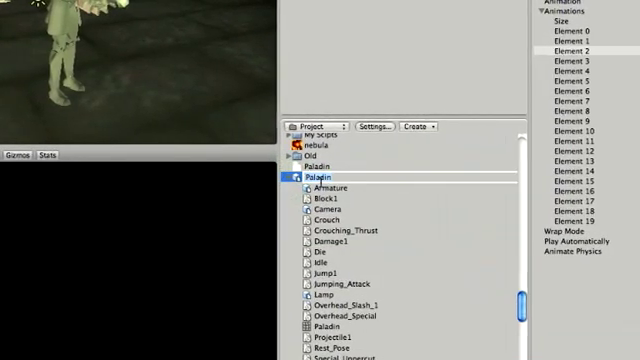
- Expand the Paladin asset, inspect its Crouch clip, then reselect Paladin
{"action": "left_click", "coordinate": [325, 172]}
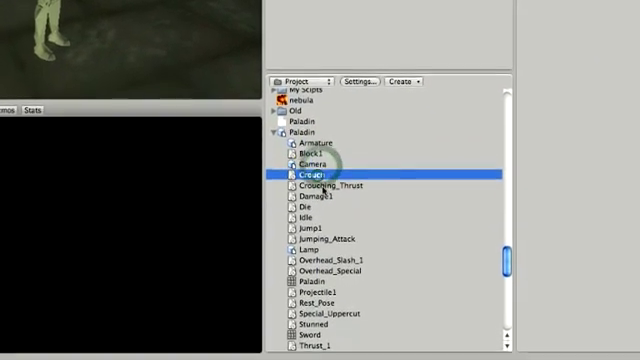
{"action": "left_click", "coordinate": [320, 196]}
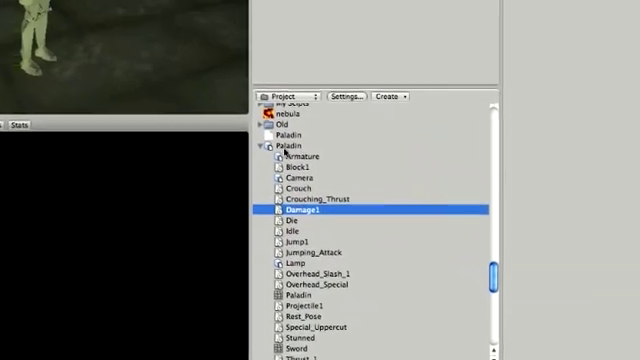
{"action": "left_click", "coordinate": [300, 184]}
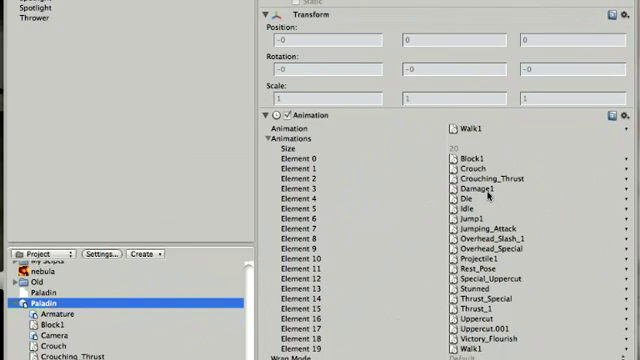
{"action": "scroll", "scroll_direction": "down", "scroll_amount": 3}
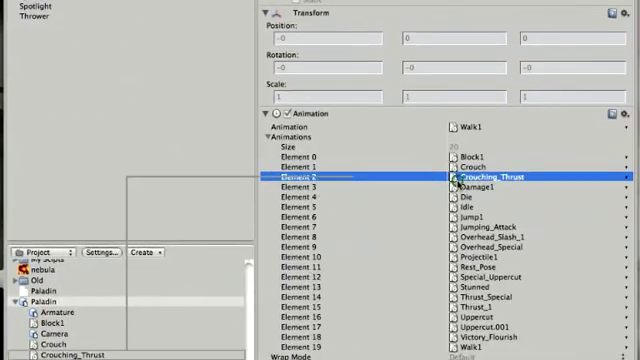
{"action": "scroll", "scroll_direction": "up", "scroll_amount": 3}
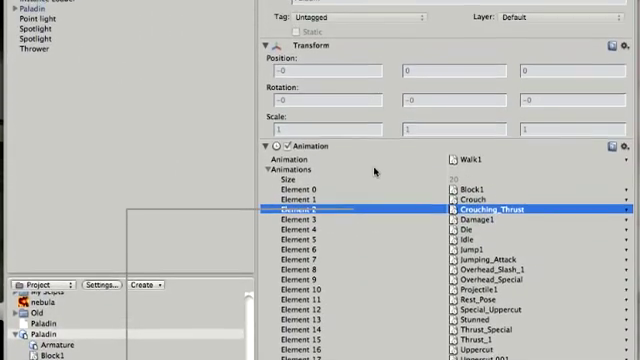
{"action": "scroll", "scroll_direction": "down", "scroll_amount": 3}
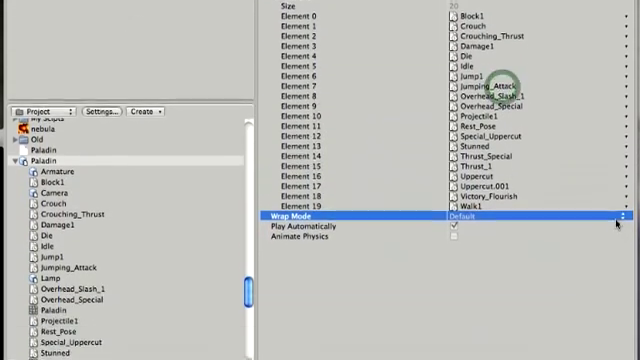
{"action": "scroll", "scroll_direction": "up", "scroll_amount": 3}
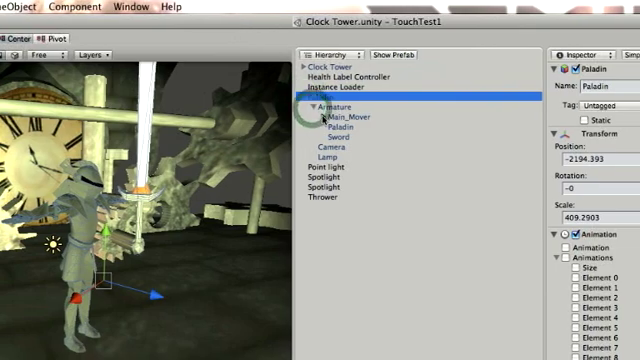
- Expand Main_Mover under Paladin > Armature to reveal Foot_IK.L, Foot_IK.R and IK_Mover
{"action": "left_click", "coordinate": [315, 115]}
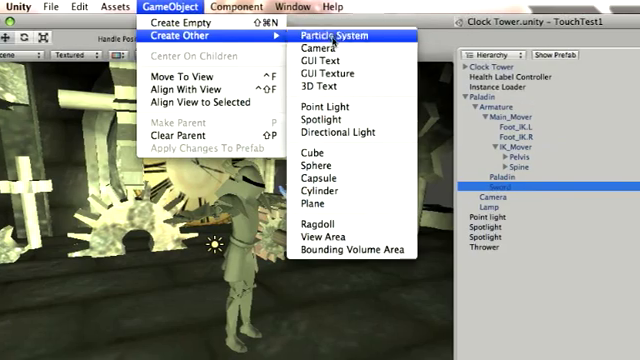
- Create a Particle System under the Sword, accepting loss of the prefab connection
{"action": "left_click", "coordinate": [340, 36]}
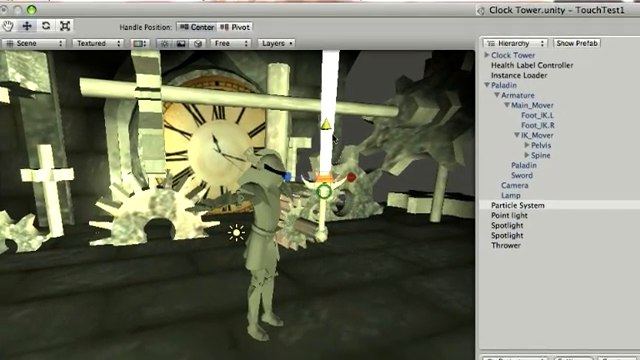
{"action": "left_click", "coordinate": [530, 204]}
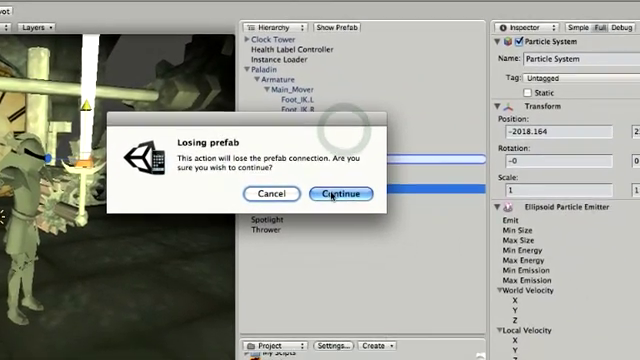
{"action": "left_click", "coordinate": [323, 193]}
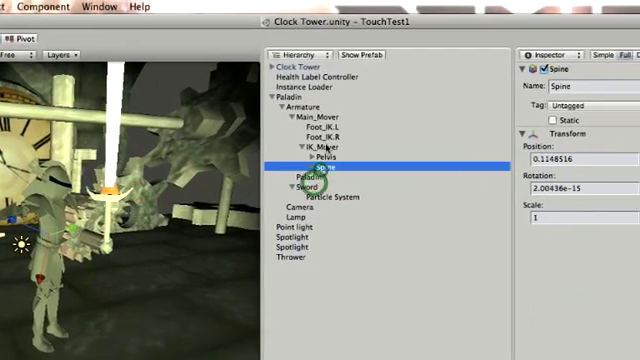
{"action": "left_click", "coordinate": [300, 90]}
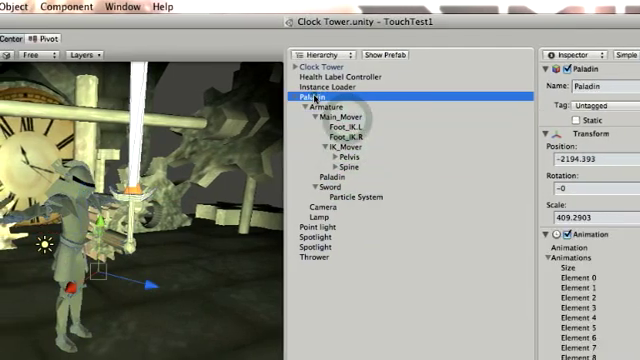
- Close the Clock Tower.unity scene choosing Don't Save
{"action": "left_click", "coordinate": [95, 7]}
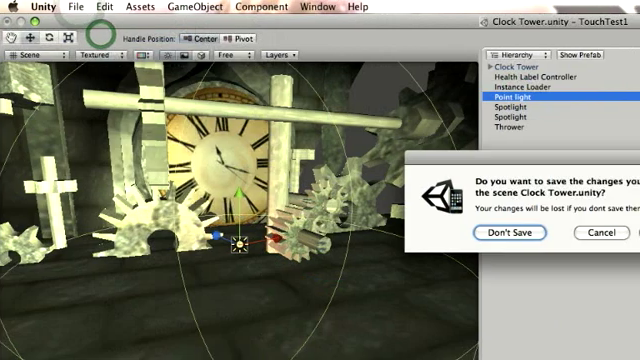
{"action": "left_click", "coordinate": [516, 233]}
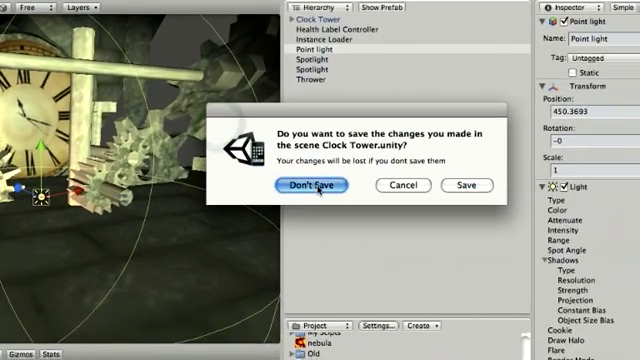
{"action": "left_click", "coordinate": [303, 186]}
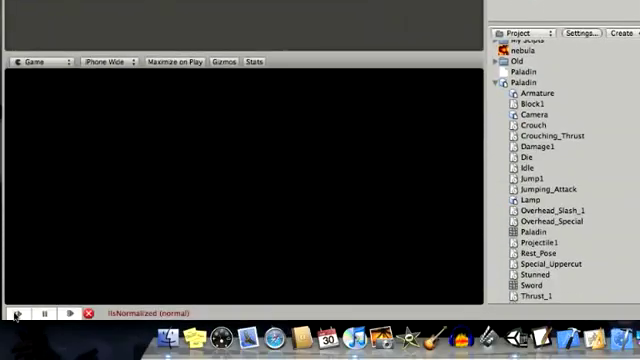
- Play the demo until the 'Choose a fighter...' screen with Flameblade, Hrothgar, Paladin and Satoshi appears
{"action": "left_click", "coordinate": [35, 311]}
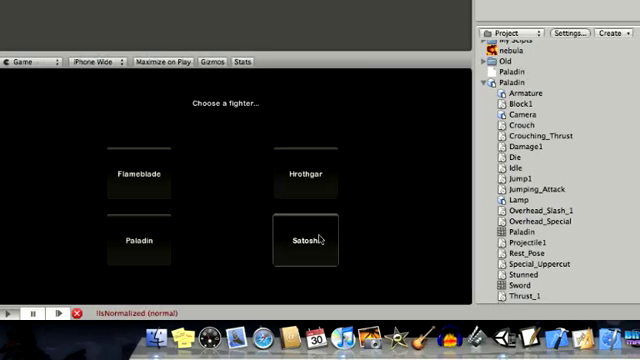
- Play as Satoshi, crouching, moving left and jumping until Defeat, then pause
{"action": "left_click", "coordinate": [305, 242]}
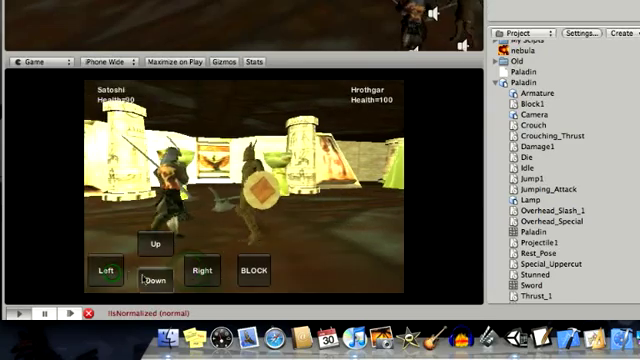
{"action": "left_click", "coordinate": [155, 243]}
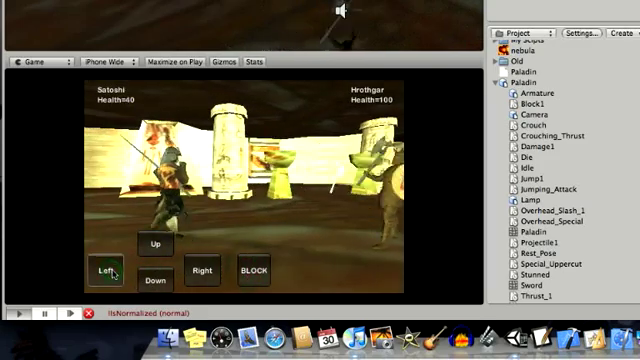
{"action": "left_click", "coordinate": [100, 268]}
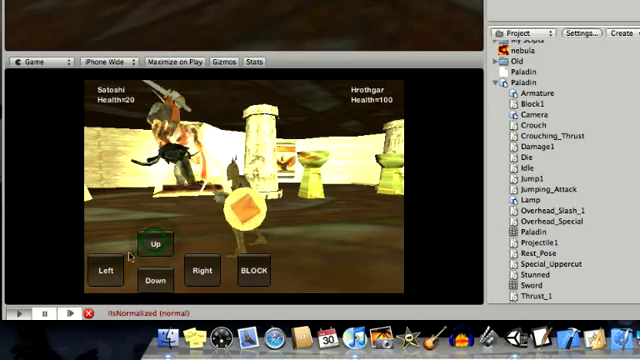
{"action": "left_click", "coordinate": [156, 243]}
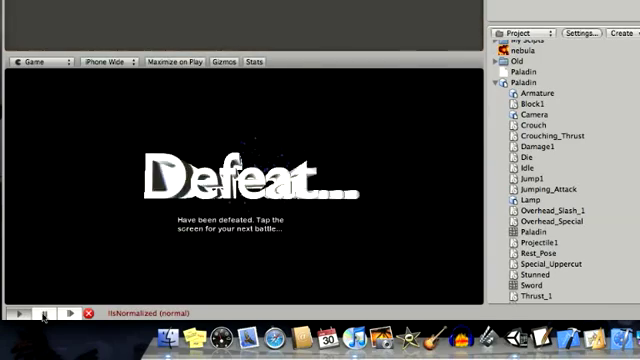
{"action": "left_click", "coordinate": [29, 313]}
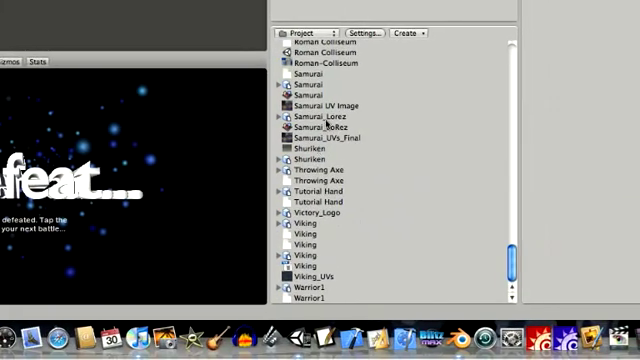
- Select a character model so the Inspector lists its Block1–Walk1 animation clips
{"action": "left_click", "coordinate": [320, 175]}
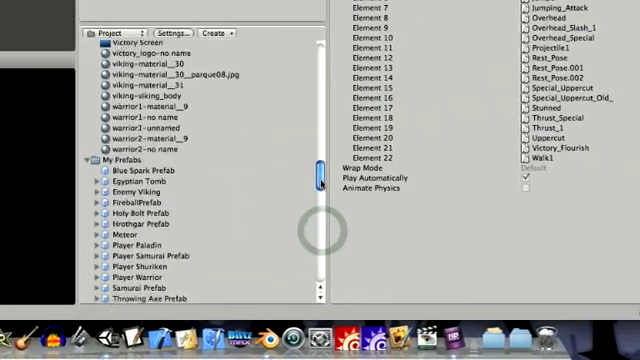
- Scroll the Project panel down to the My Scipts folder
{"action": "scroll", "scroll_direction": "up", "scroll_amount": 3}
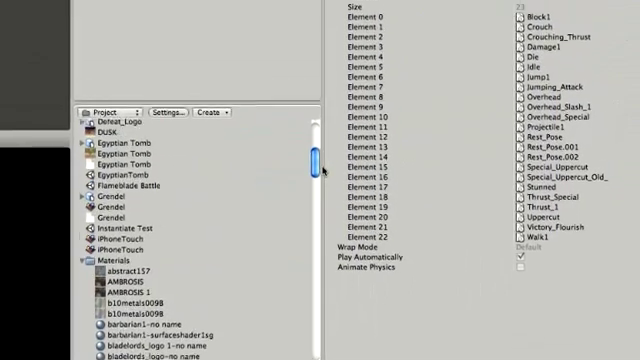
{"action": "scroll", "scroll_direction": "down", "scroll_amount": 3}
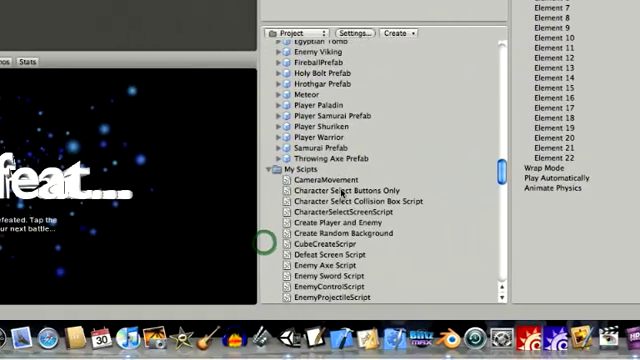
{"action": "scroll", "scroll_direction": "down", "scroll_amount": 3}
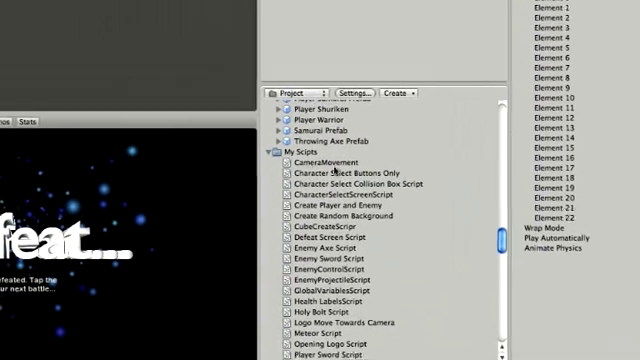
{"action": "scroll", "scroll_direction": "down", "scroll_amount": 3}
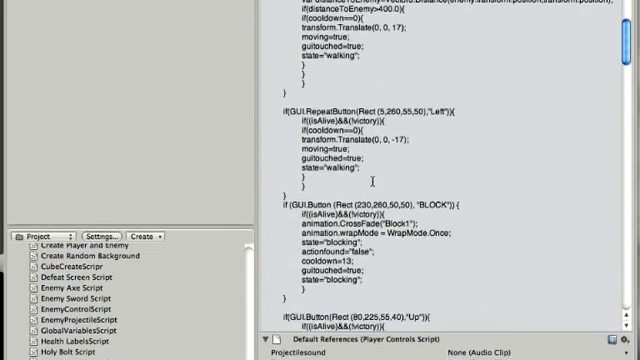
- Scroll the Player Controls Script preview through the block, jump and crouch CrossFade lines
{"action": "scroll", "scroll_direction": "down", "scroll_amount": 3}
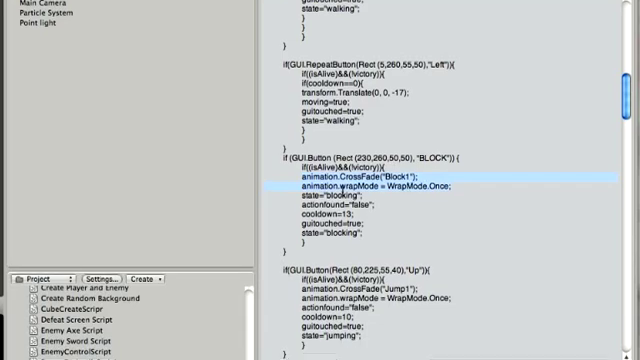
{"action": "scroll", "scroll_direction": "down", "scroll_amount": 3}
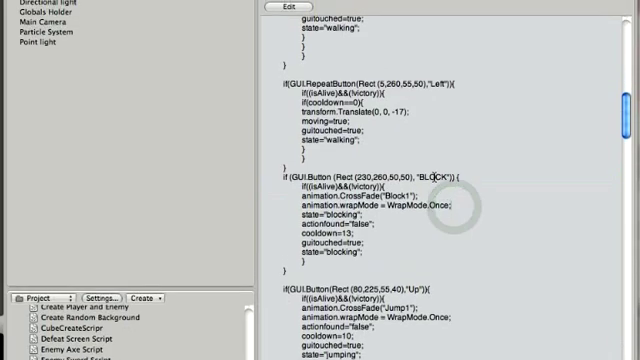
{"action": "scroll", "scroll_direction": "down", "scroll_amount": 3}
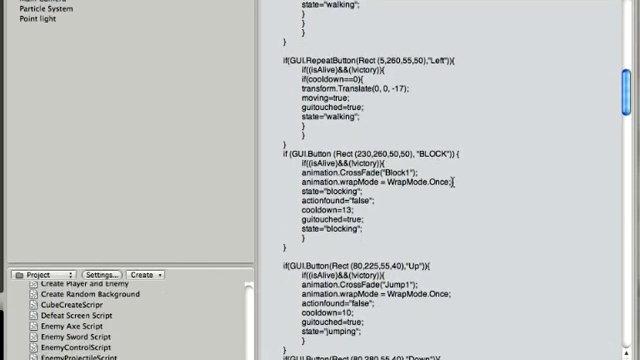
{"action": "scroll", "scroll_direction": "up", "scroll_amount": 3}
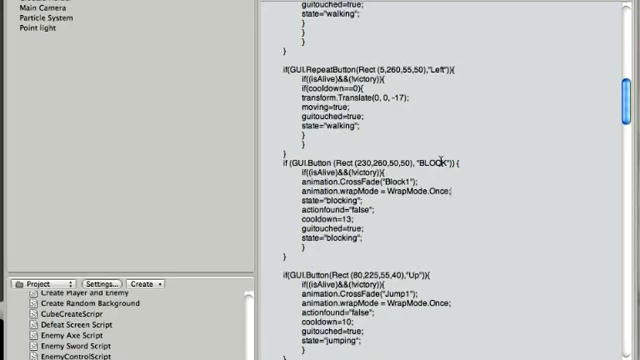
{"action": "scroll", "scroll_direction": "down", "scroll_amount": 3}
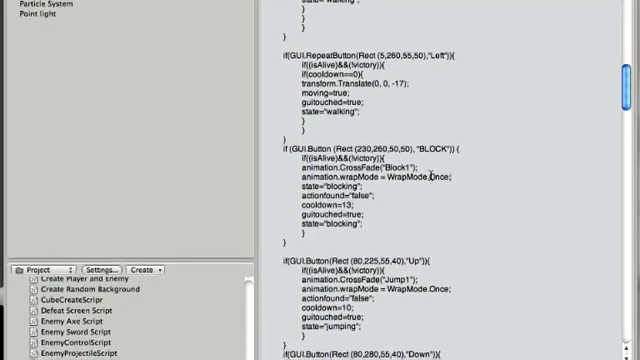
{"action": "scroll", "scroll_direction": "up", "scroll_amount": 3}
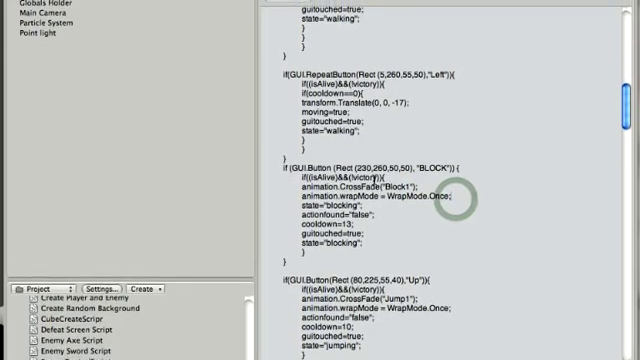
{"action": "scroll", "scroll_direction": "down", "scroll_amount": 3}
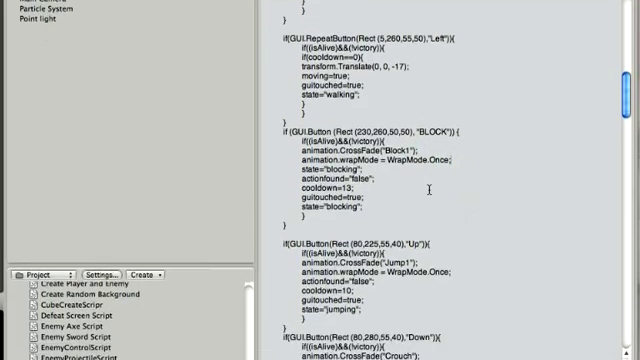